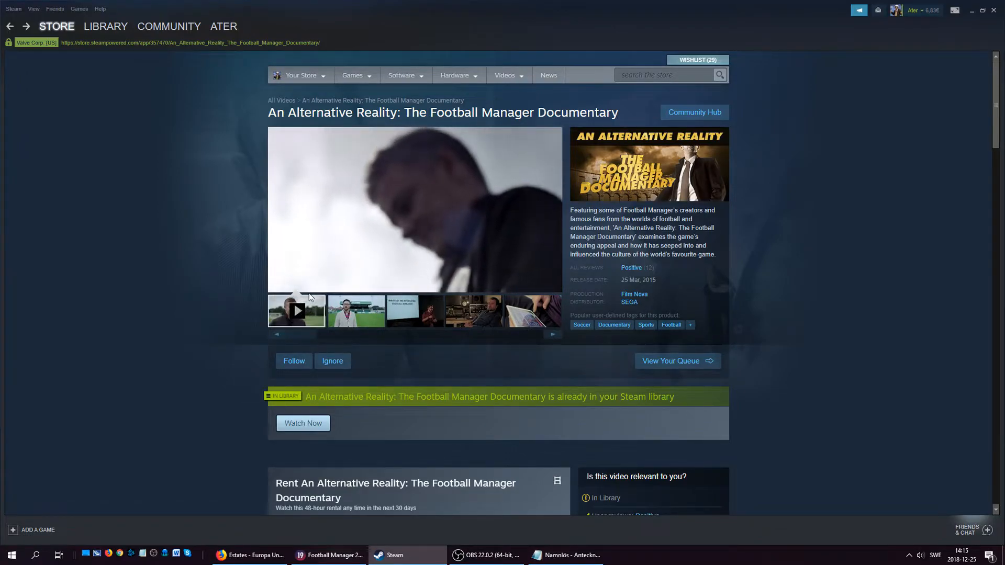
Go to the Steam item inventory via the profile menu, showing the Football Manager documentary gift copies.
{"action": "left_click", "coordinate": [297, 310]}
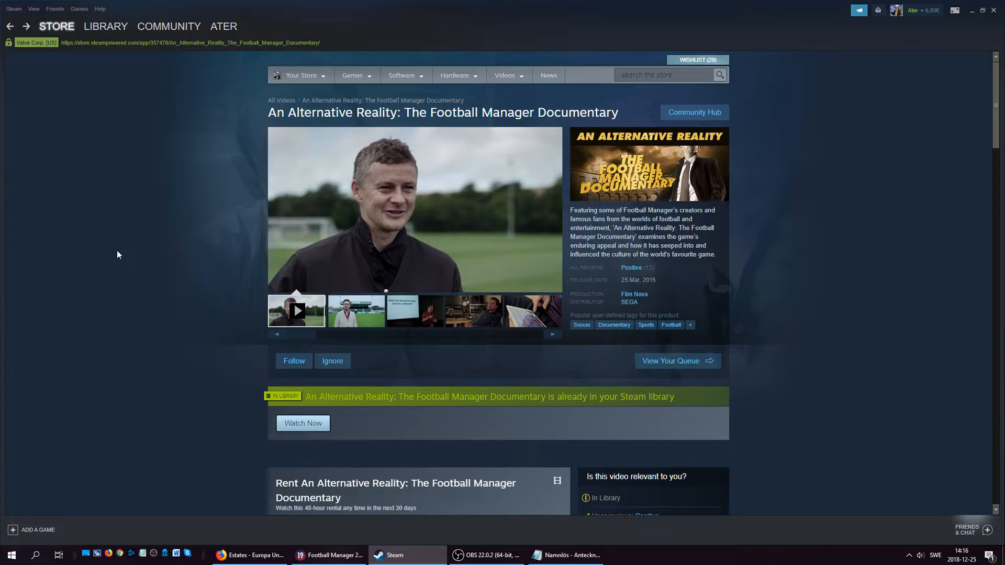
{"action": "mouse_move", "coordinate": [222, 188]}
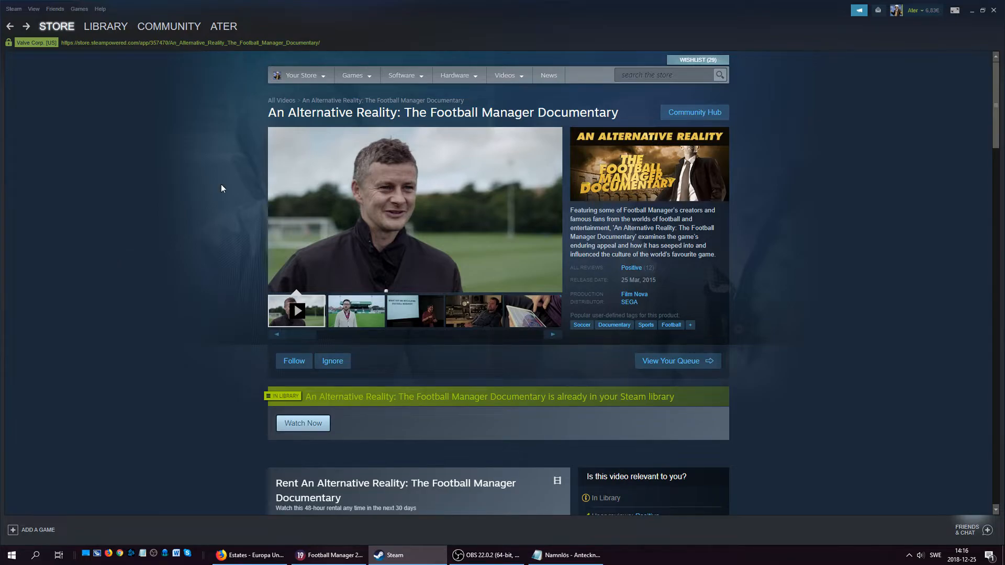
{"action": "left_click", "coordinate": [223, 26]}
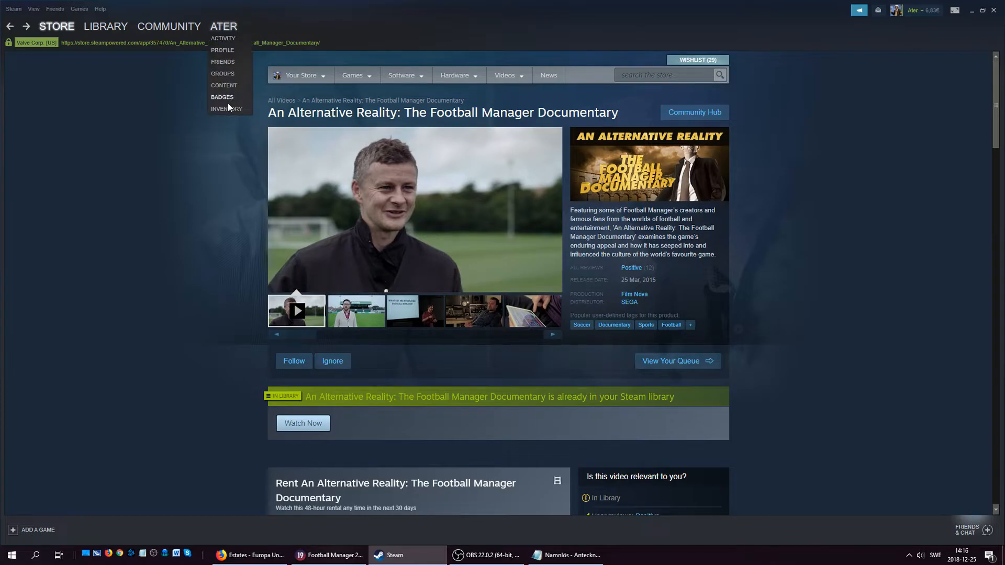
{"action": "left_click", "coordinate": [226, 108]}
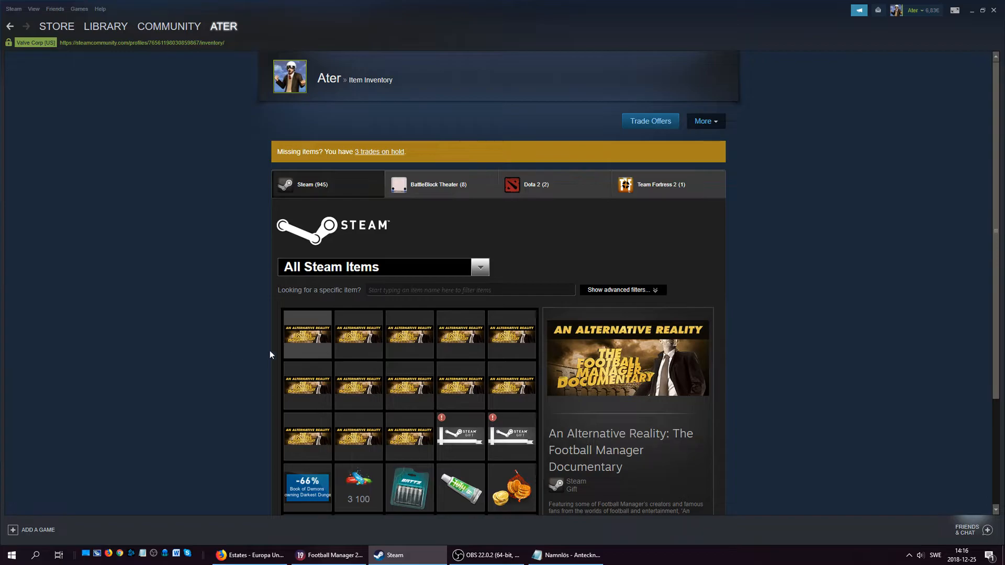
{"action": "mouse_move", "coordinate": [307, 311]}
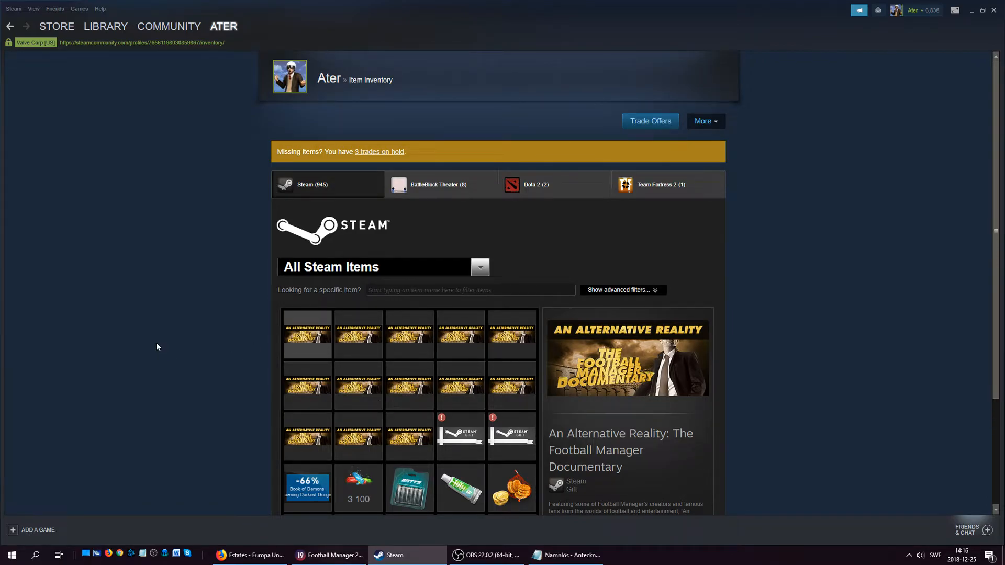
{"action": "mouse_move", "coordinate": [362, 362]}
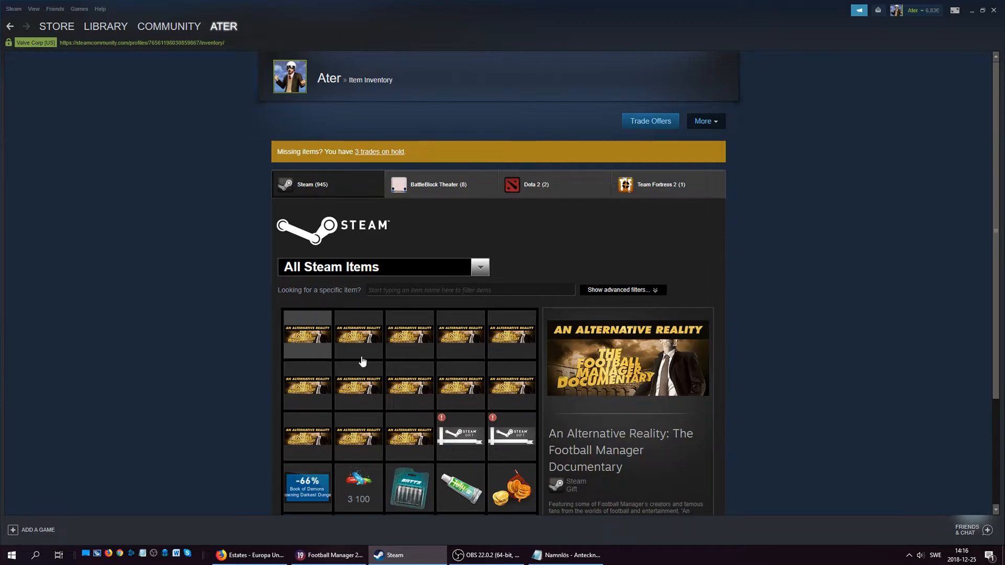
{"action": "mouse_move", "coordinate": [227, 358]}
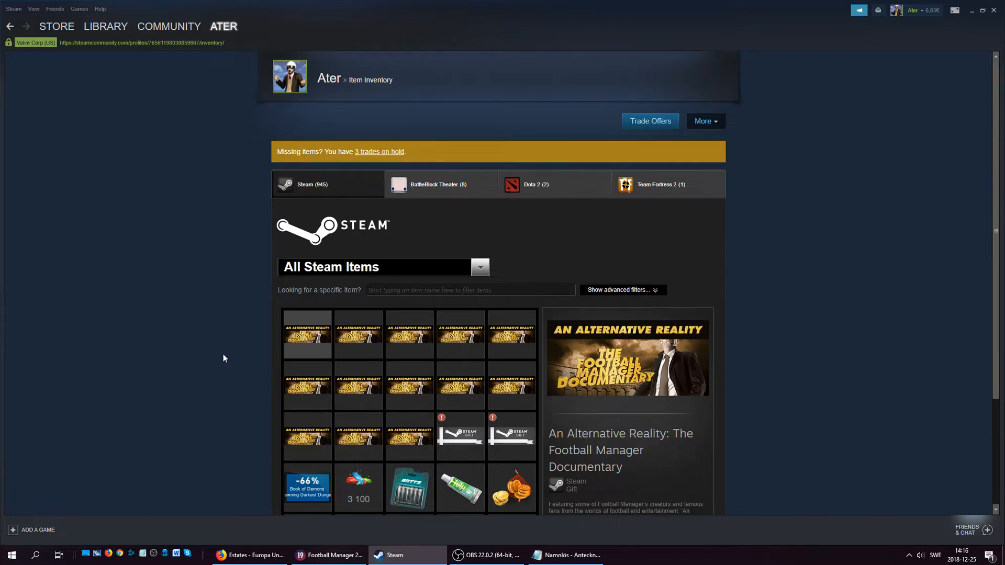
{"action": "mouse_move", "coordinate": [230, 371]}
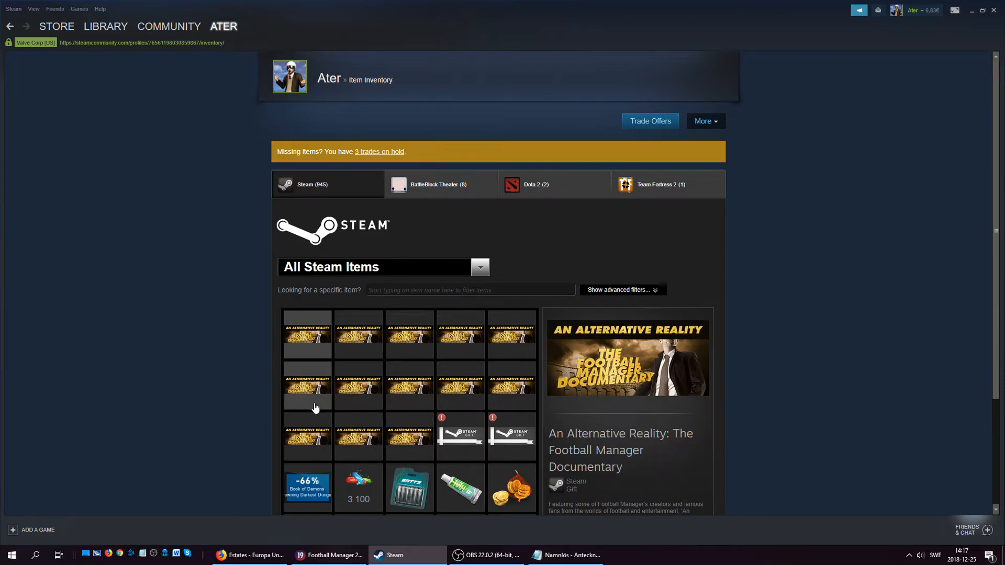
{"action": "mouse_move", "coordinate": [367, 351]}
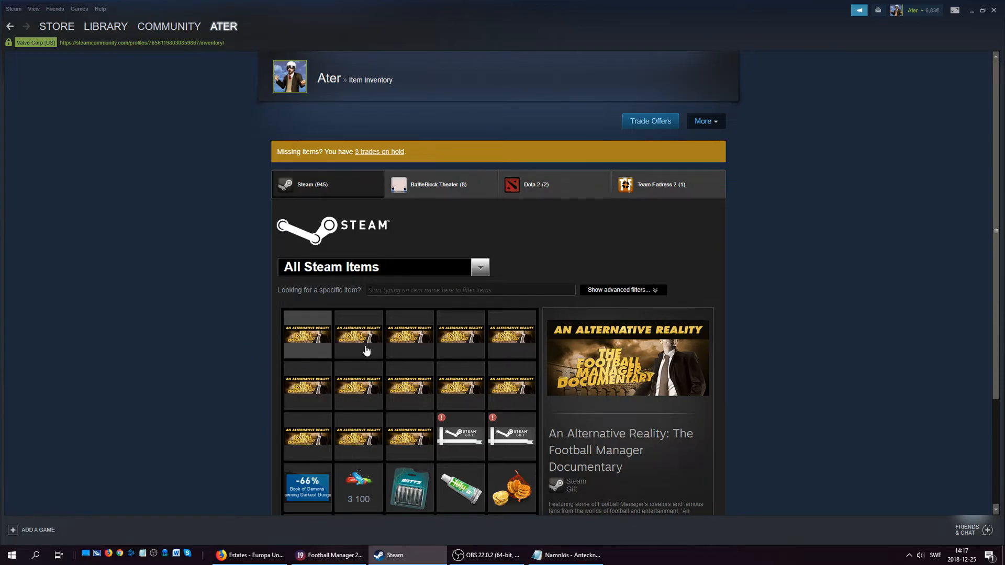